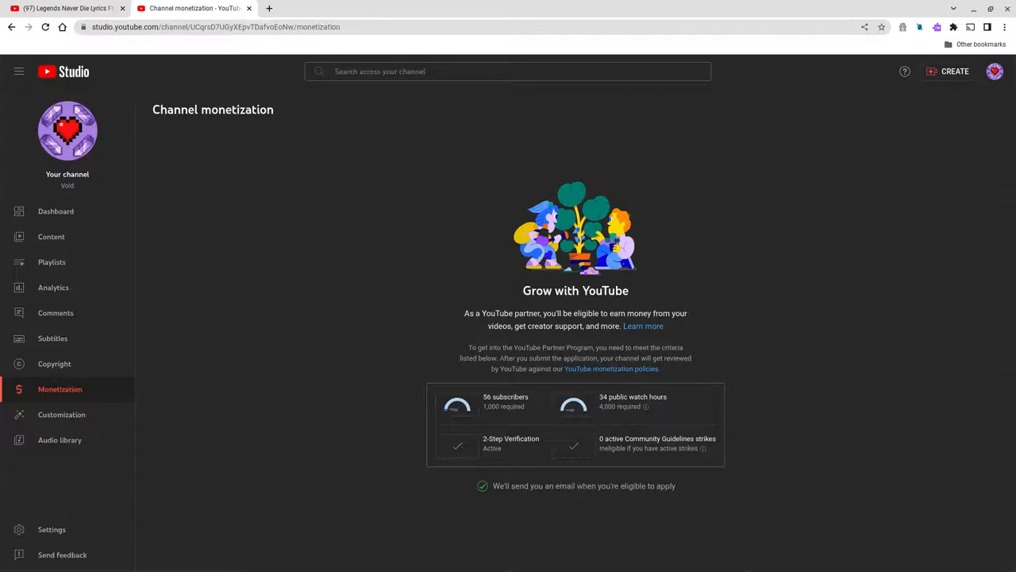
mouse_move(502, 355)
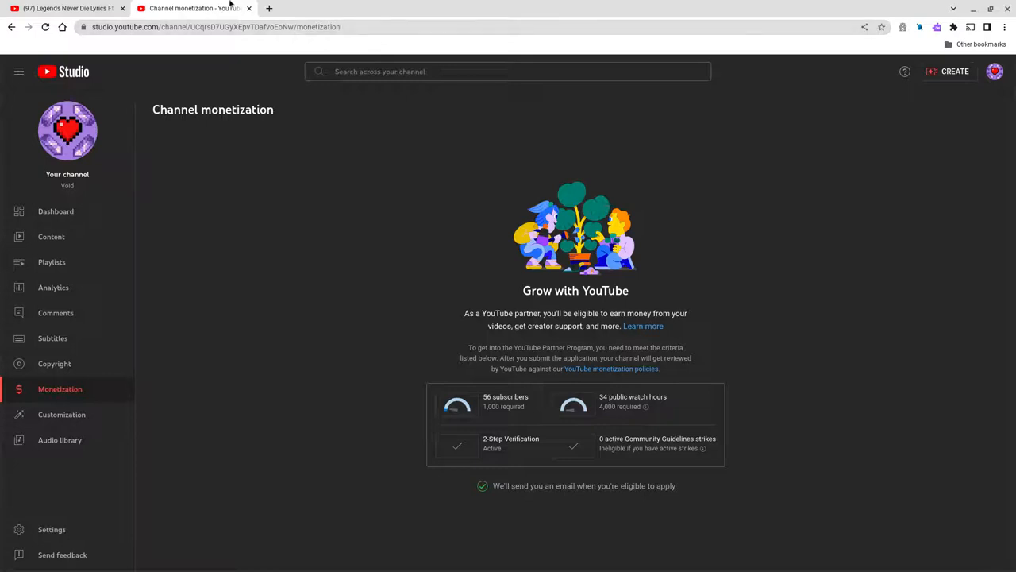
Step: Review the Cyber site's About Cyber and Bill C-11 summary text
click(268, 8)
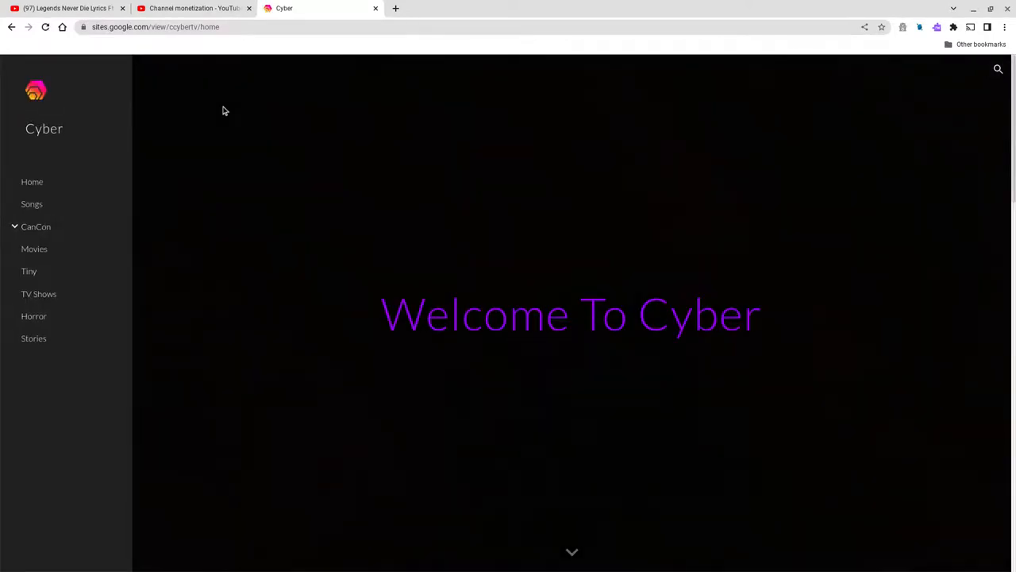
scroll(down, 3)
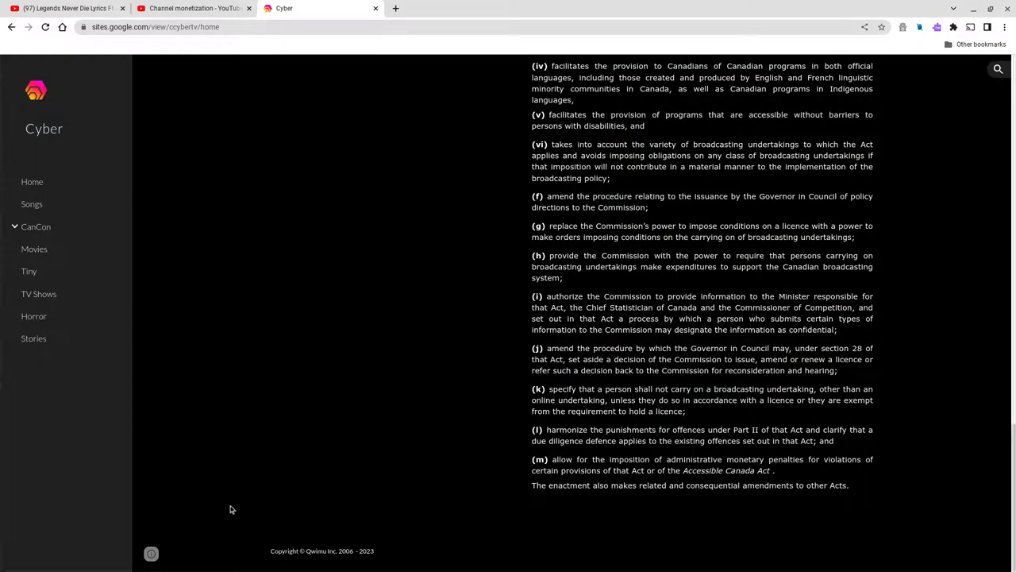
mouse_move(400, 502)
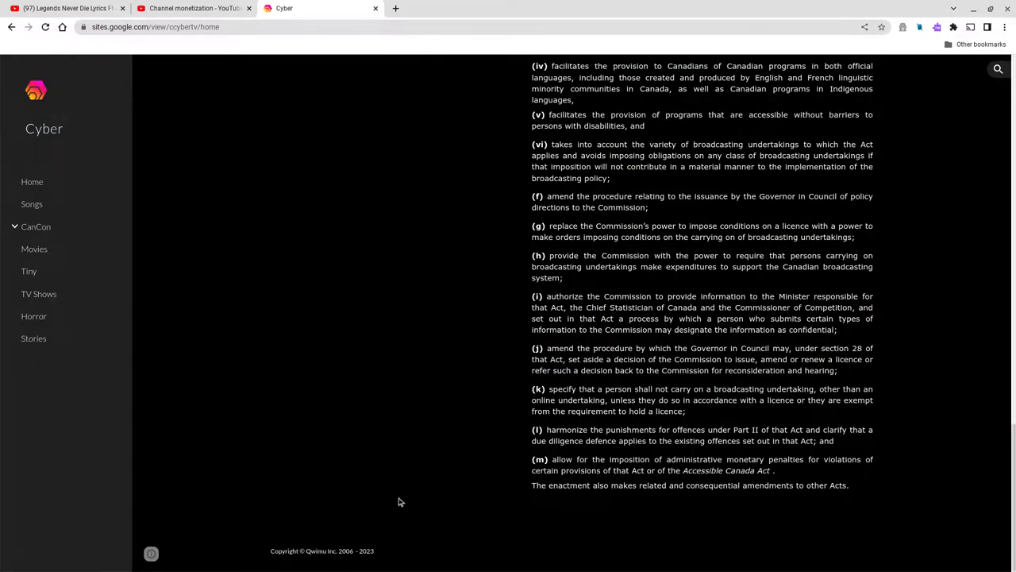
scroll(up, 3)
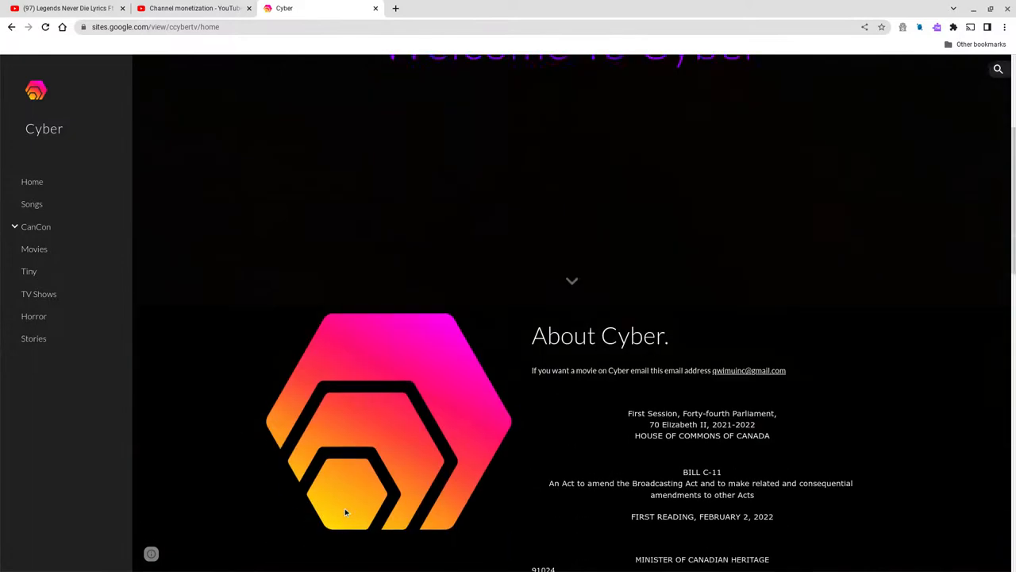
scroll(down, 3)
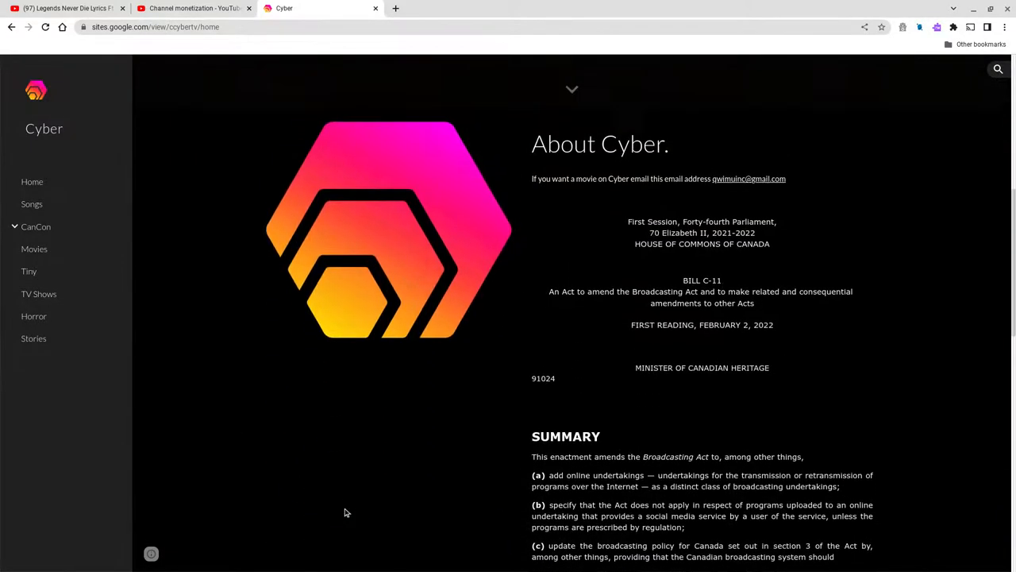
scroll(up, 3)
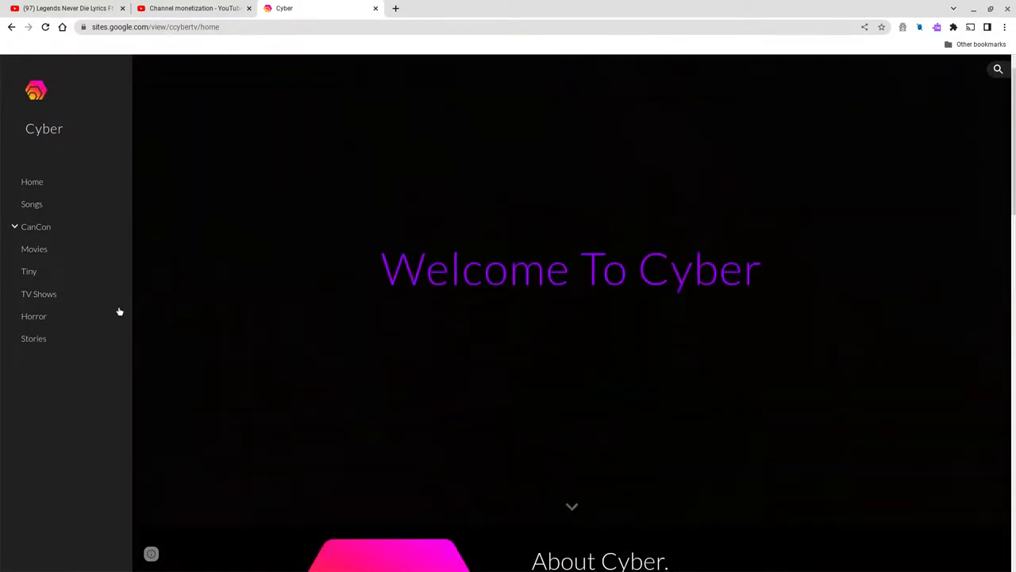
Step: Expand and collapse the CanCon pages in the Cyber site sidebar
click(15, 225)
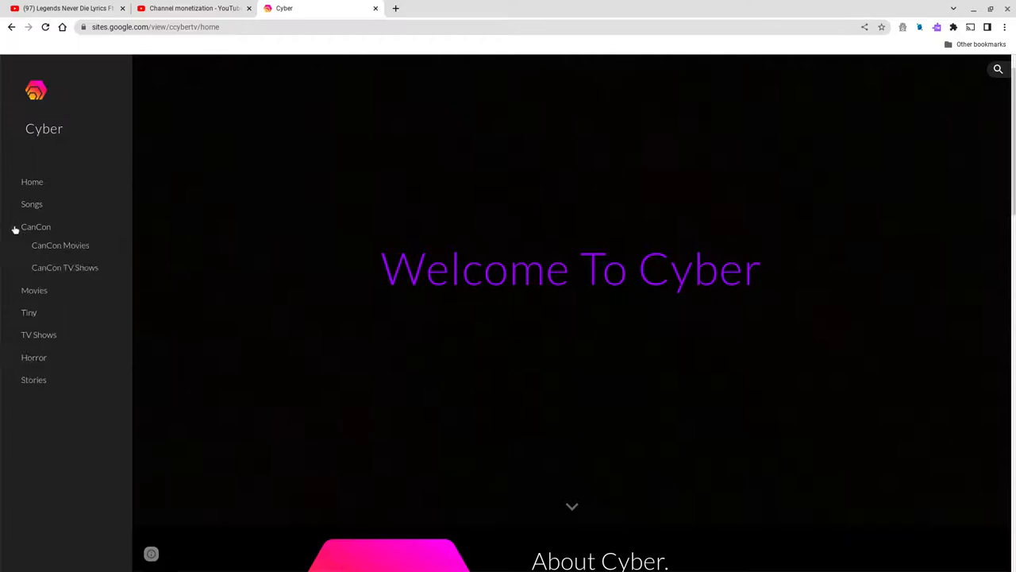
click(15, 225)
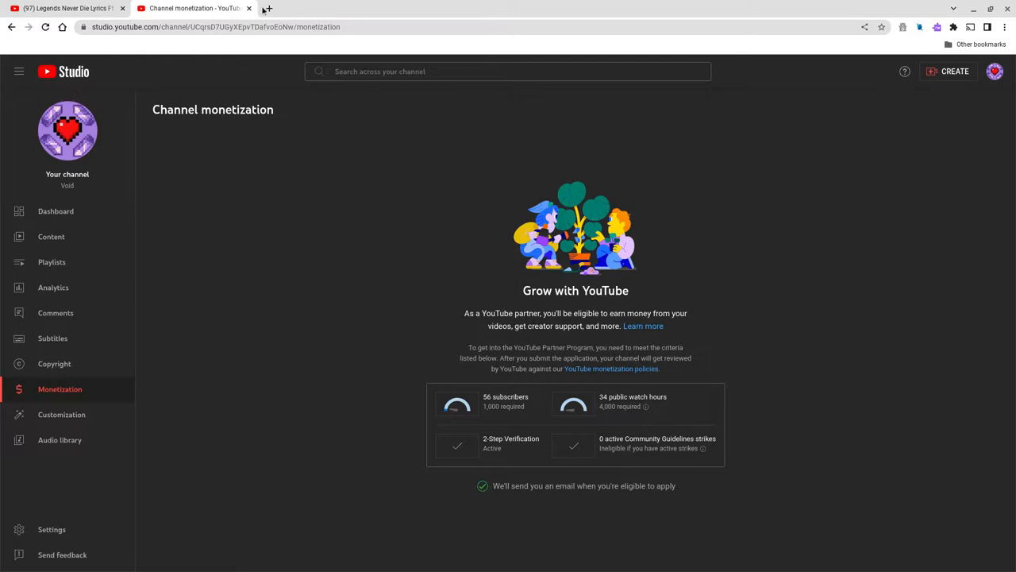
Step: Search Google for 'orbitnote' and look through the results
click(267, 10)
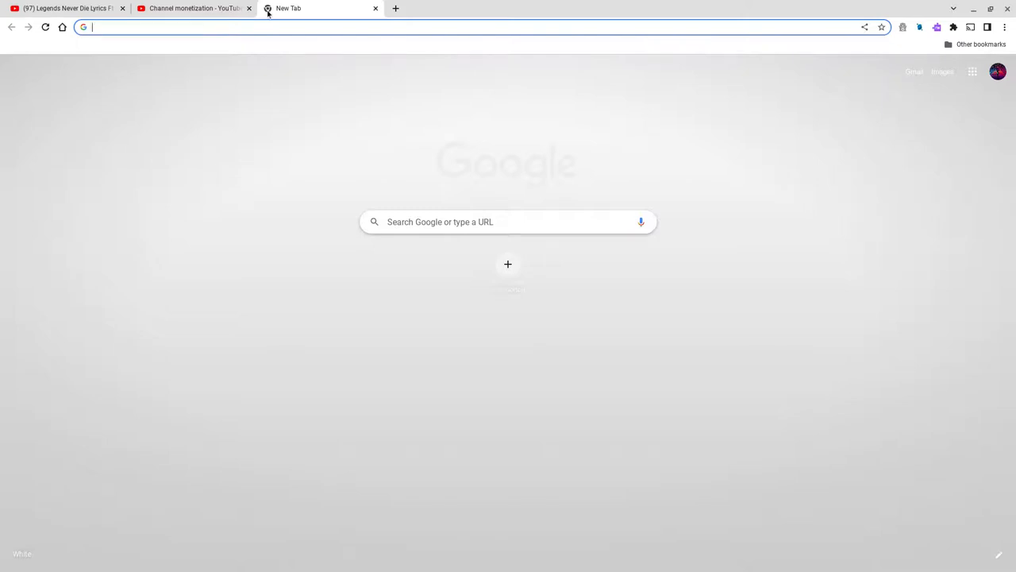
text(orbitnote)
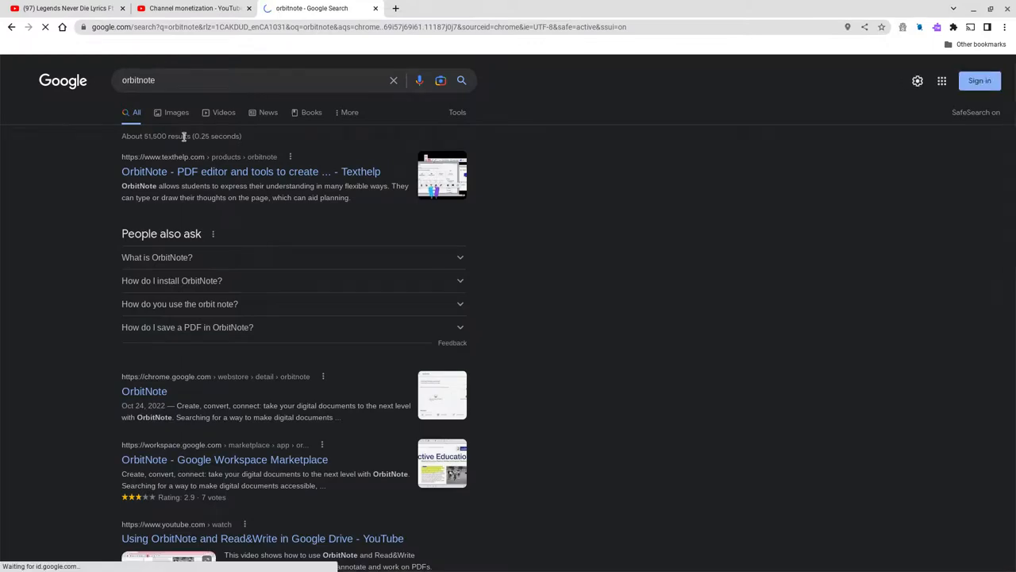
mouse_move(235, 276)
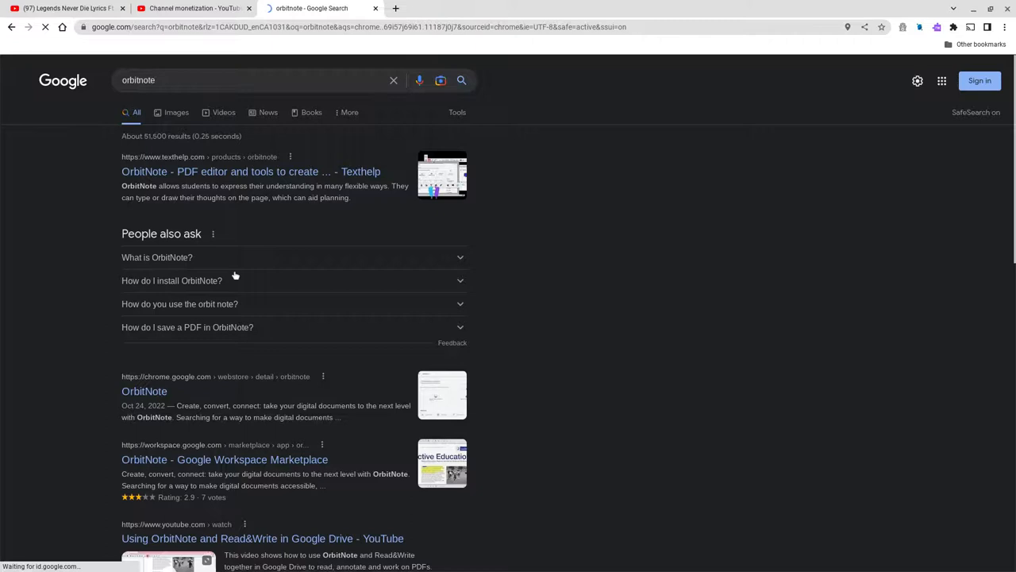
scroll(down, 3)
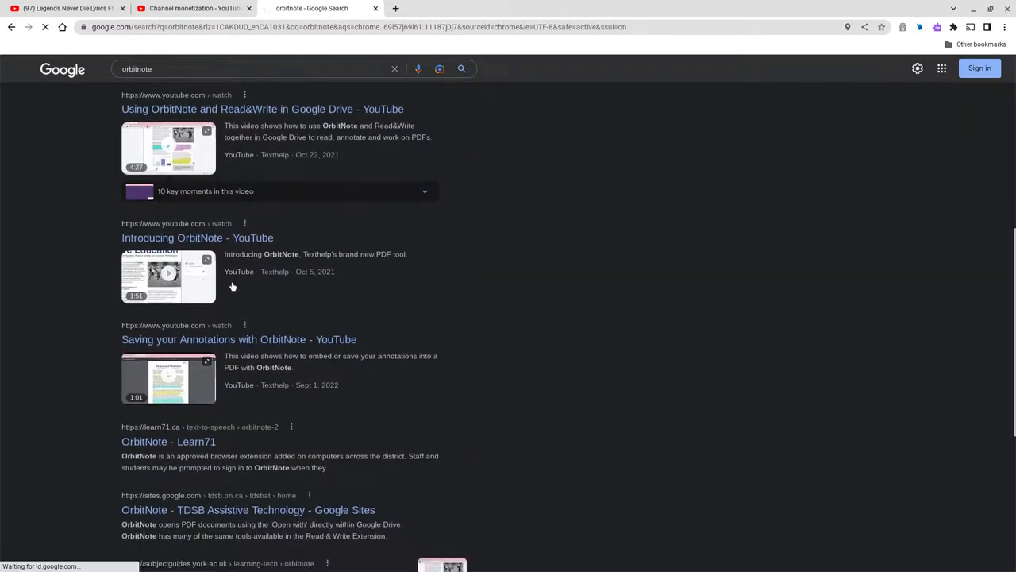
scroll(down, 3)
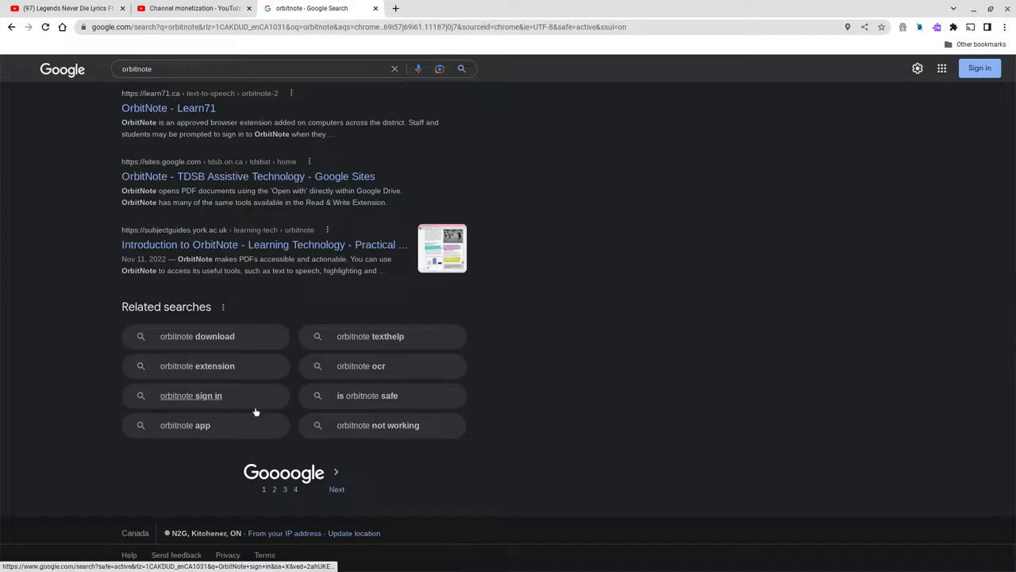
mouse_move(346, 394)
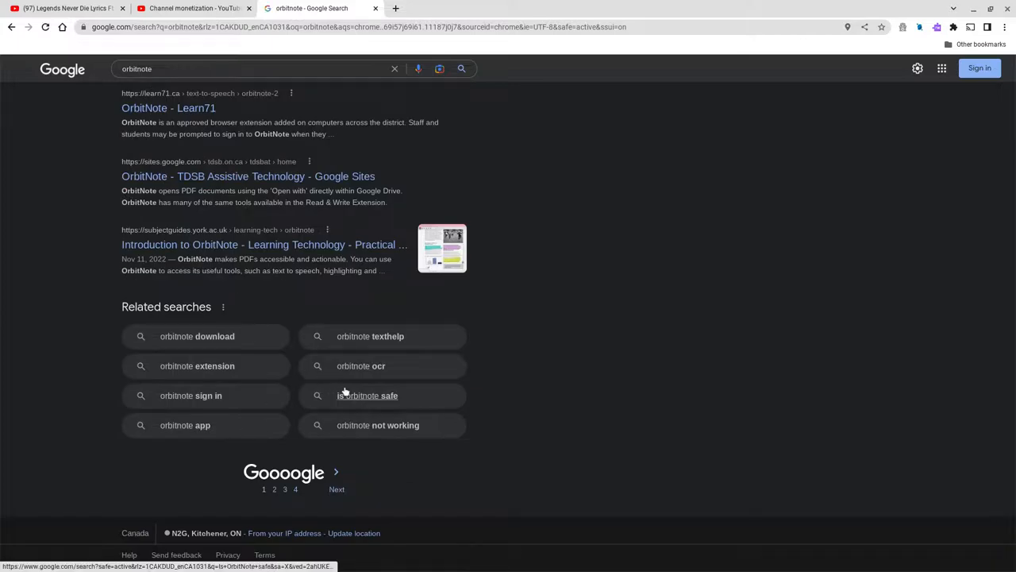
scroll(down, 3)
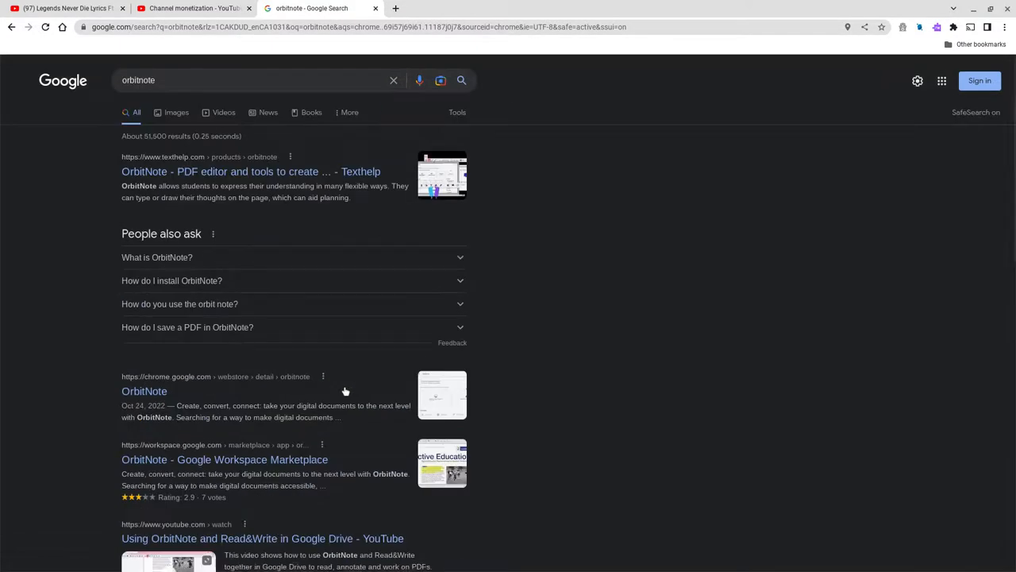
mouse_move(355, 340)
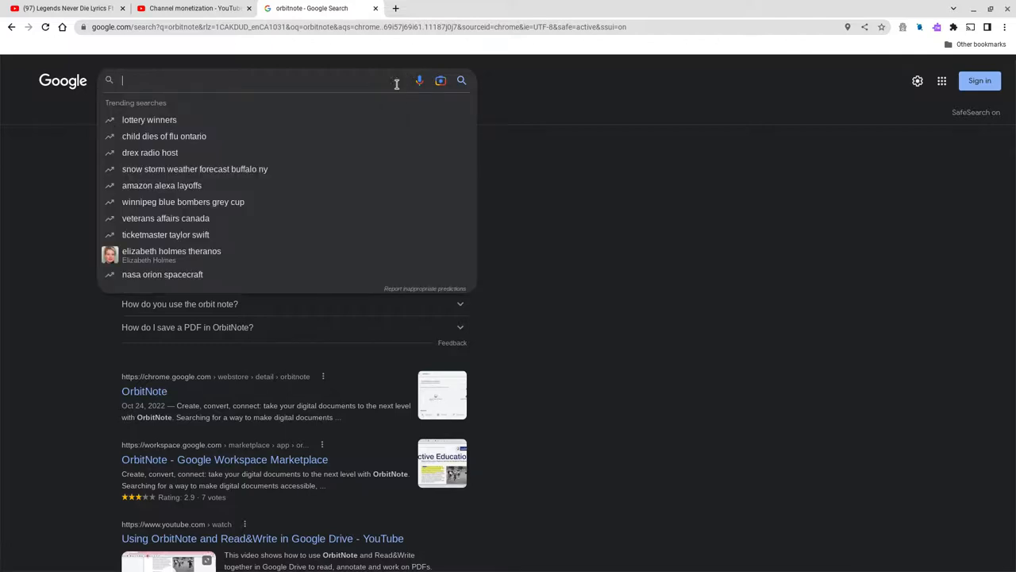
Step: Enter 'net' in the search box by mistake and clear it again
text(net)
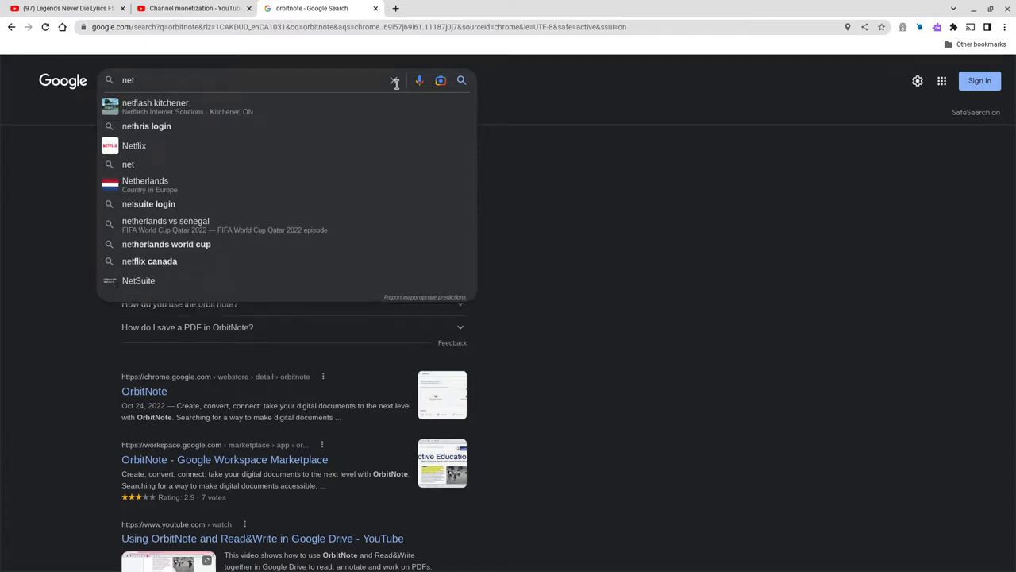
click(394, 80)
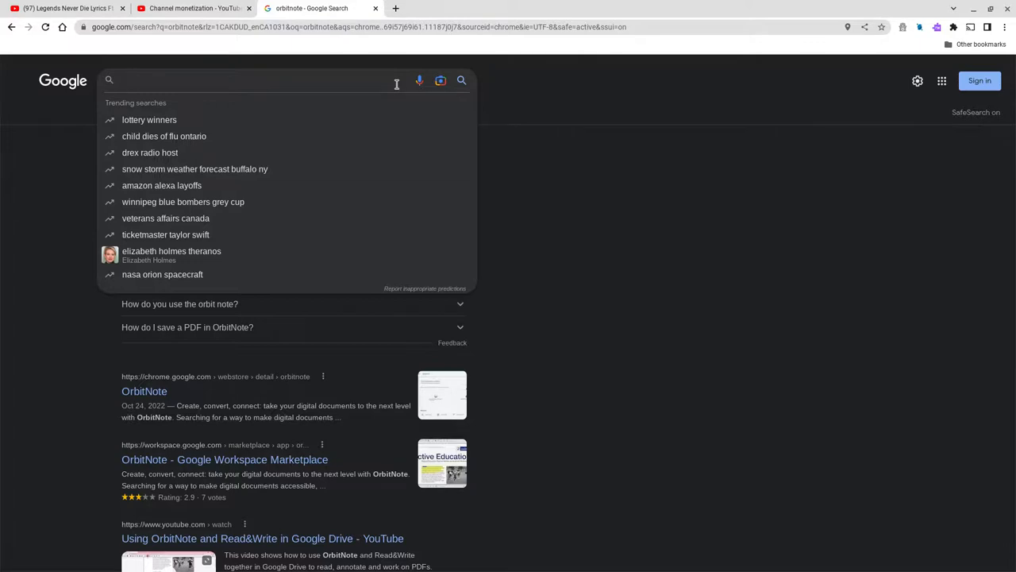
Step: Check the Legends Never Die lyrics video briefly and return to Channel monetization
click(194, 8)
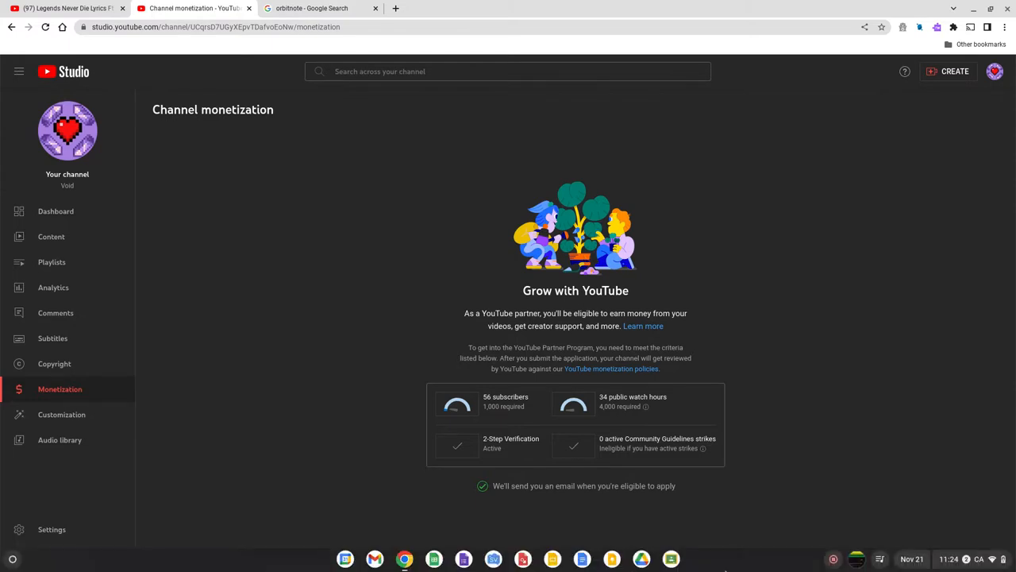
mouse_move(826, 543)
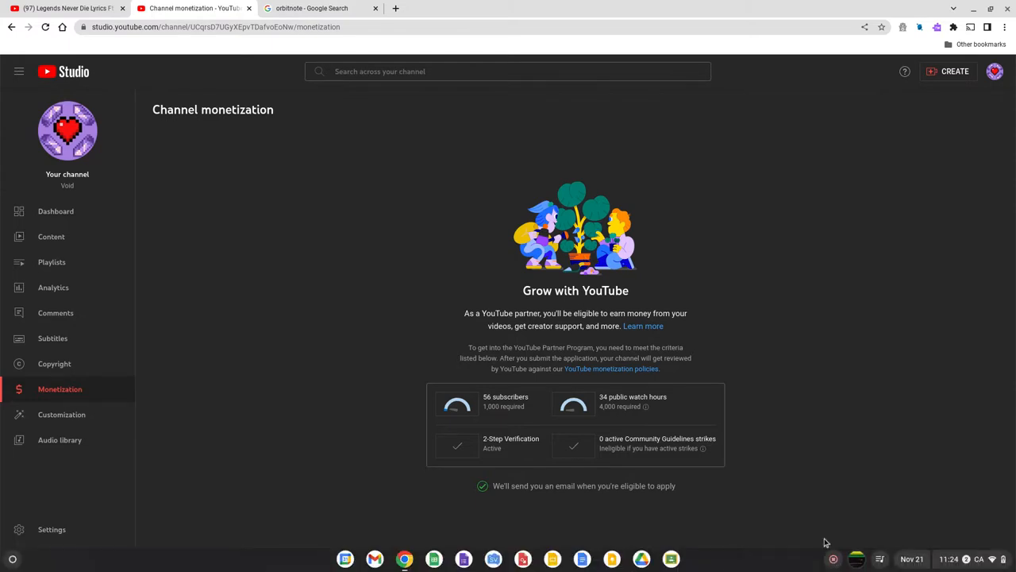
click(67, 8)
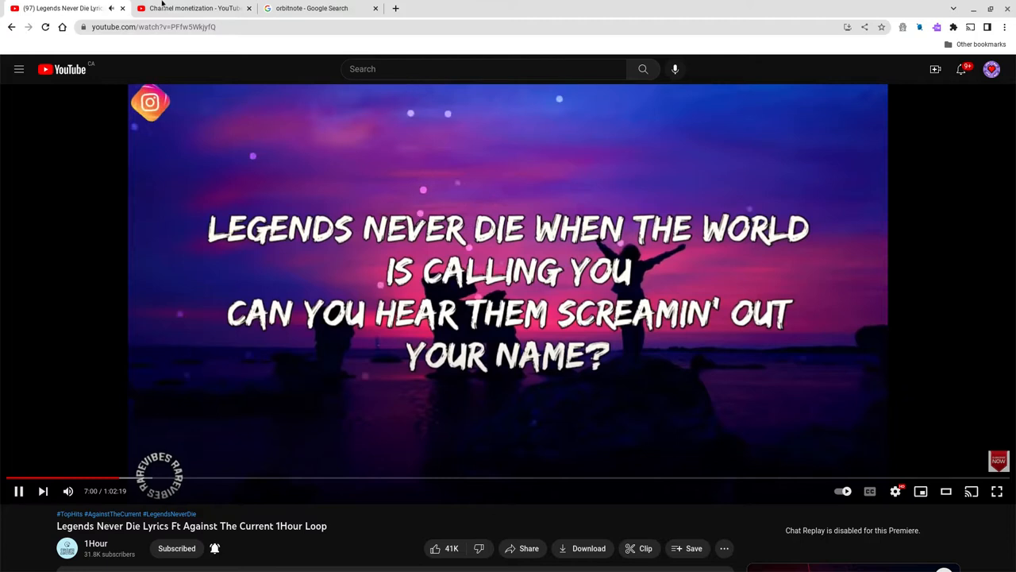
click(194, 8)
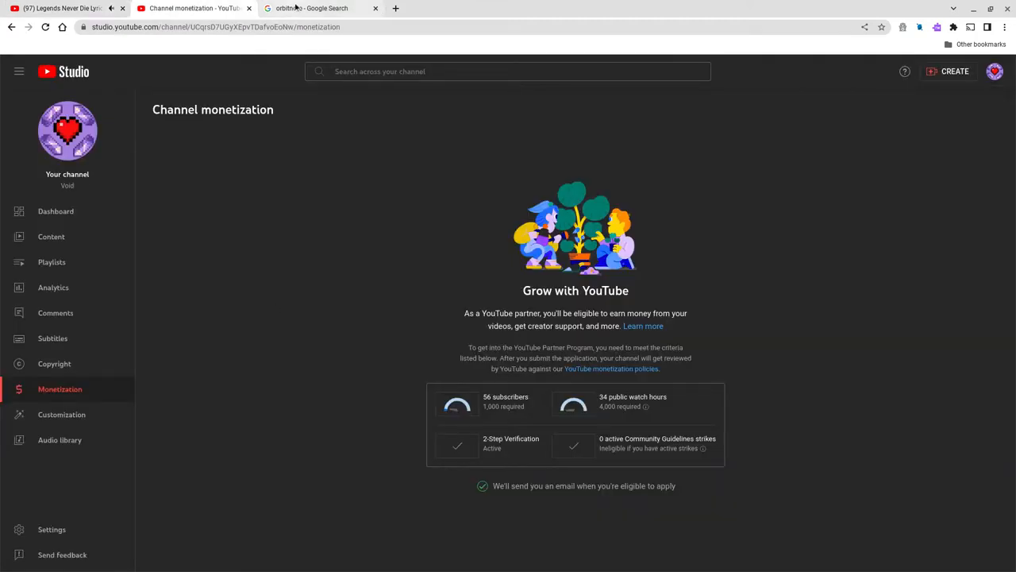
Step: Run a Google image search for 'bill c-11' and enlarge the Copyright Modernization Act image
click(374, 8)
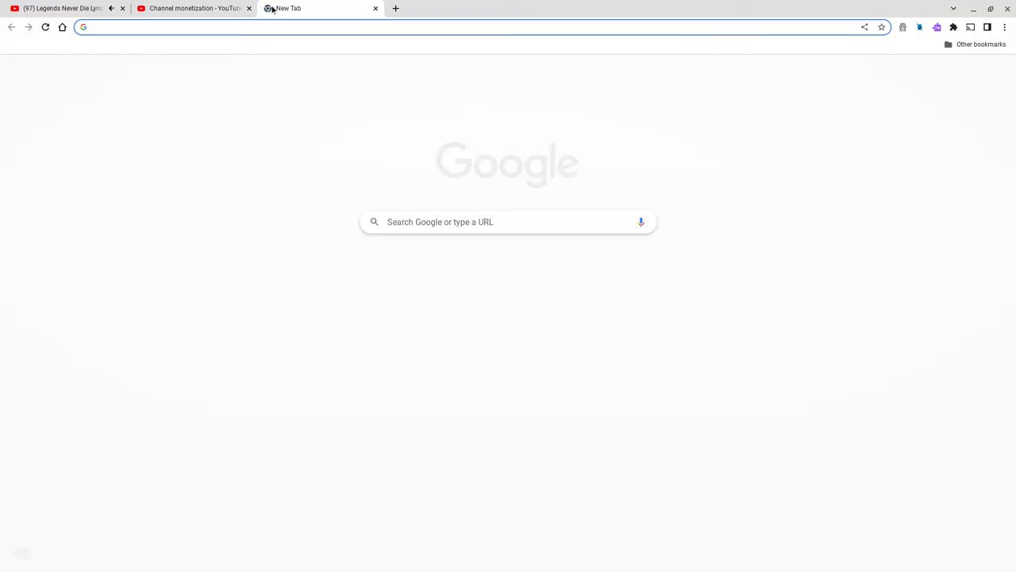
text(bill c-11)
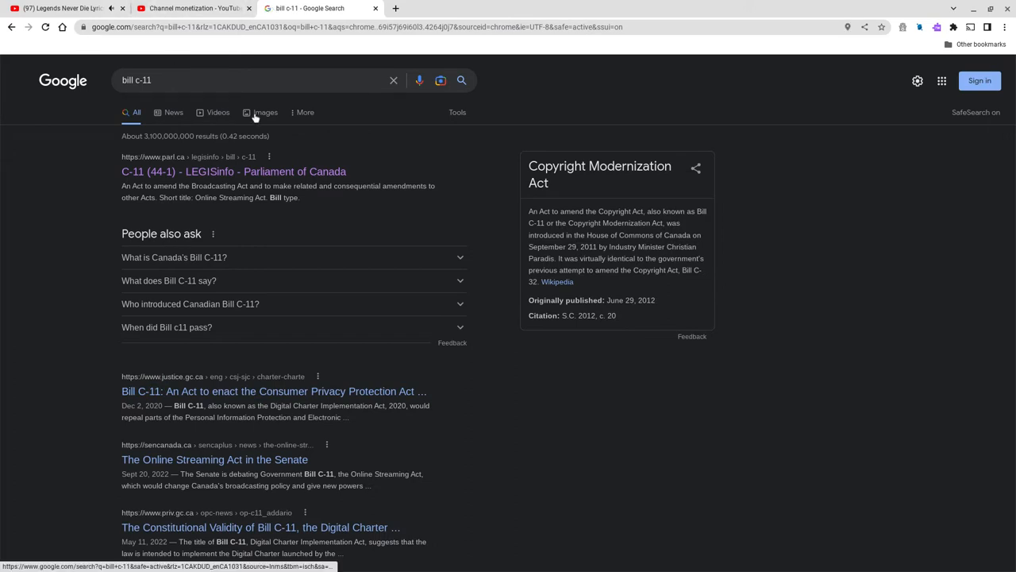
click(264, 111)
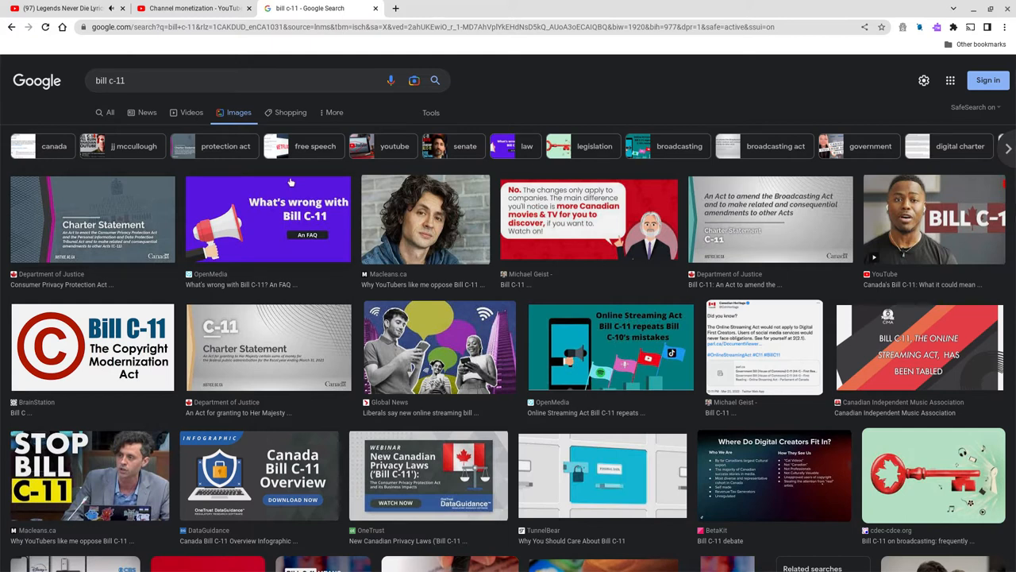
mouse_move(248, 305)
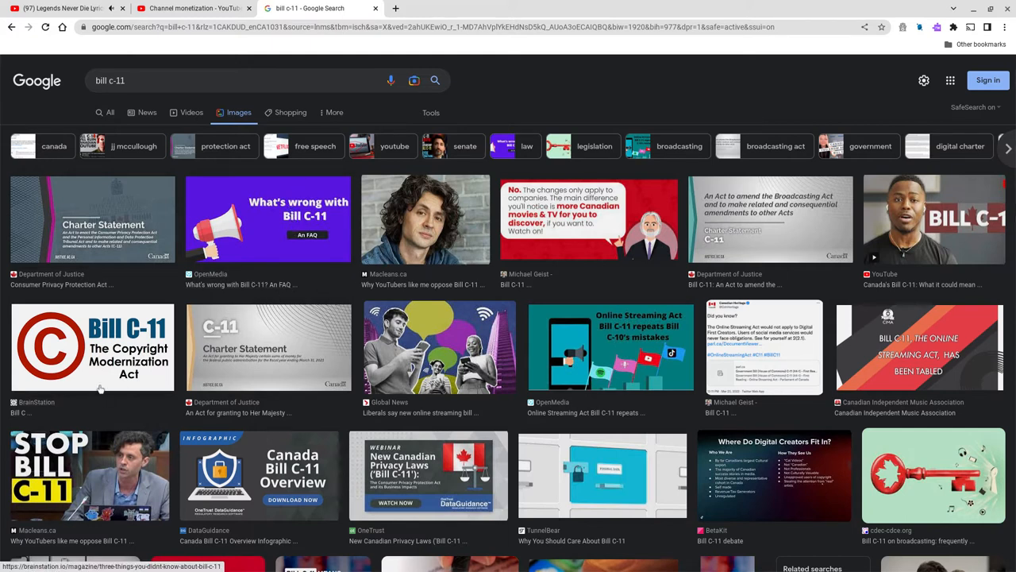
click(92, 346)
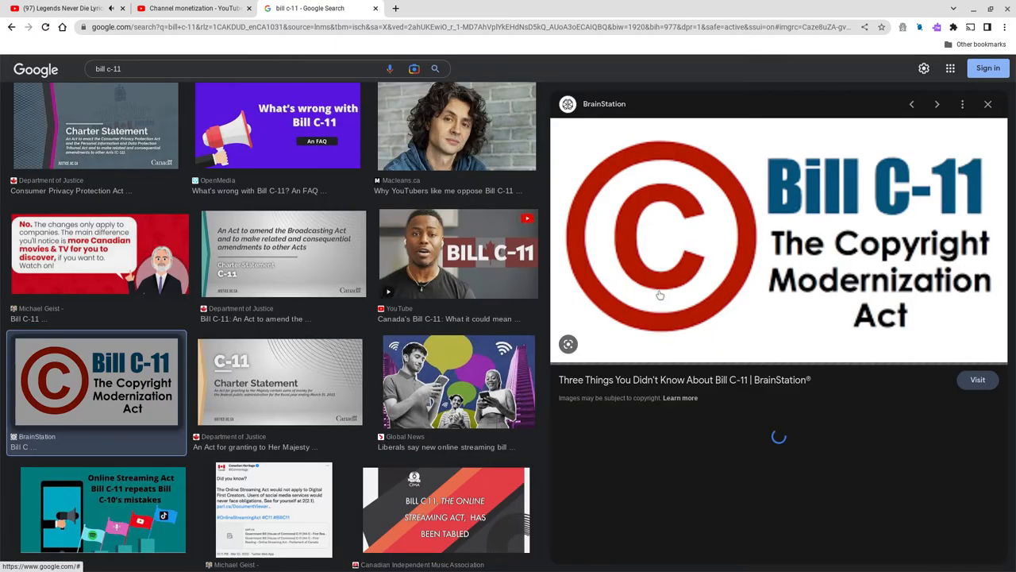
Step: Save the Bill C-11 image to Downloads and return to Channel monetization
right_click(659, 230)
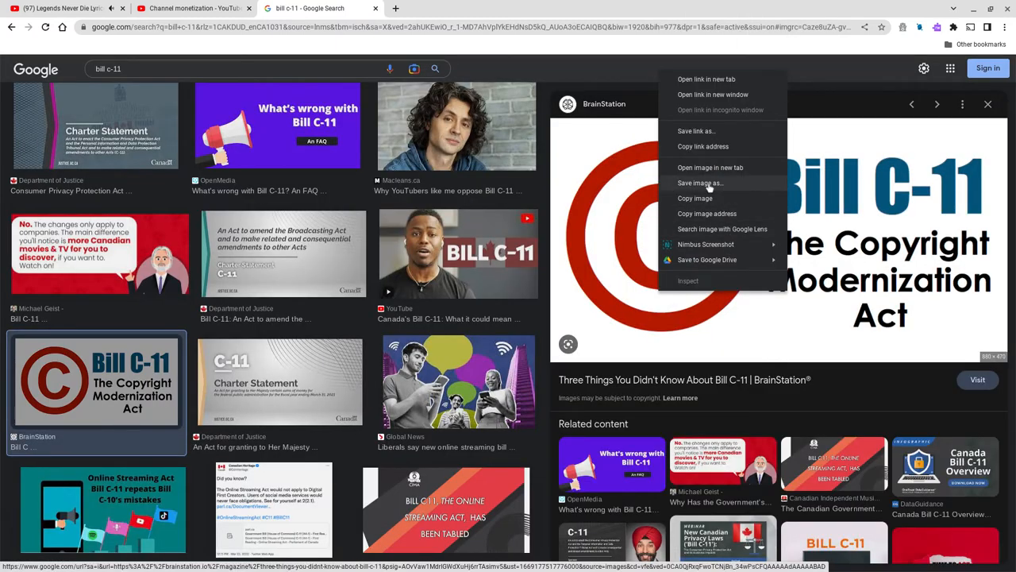
click(699, 182)
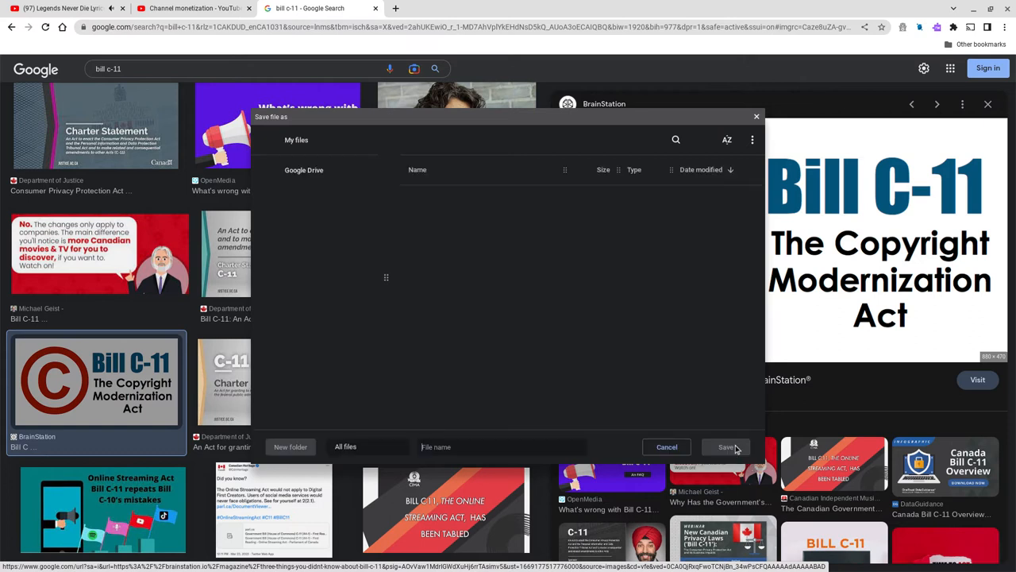
click(313, 181)
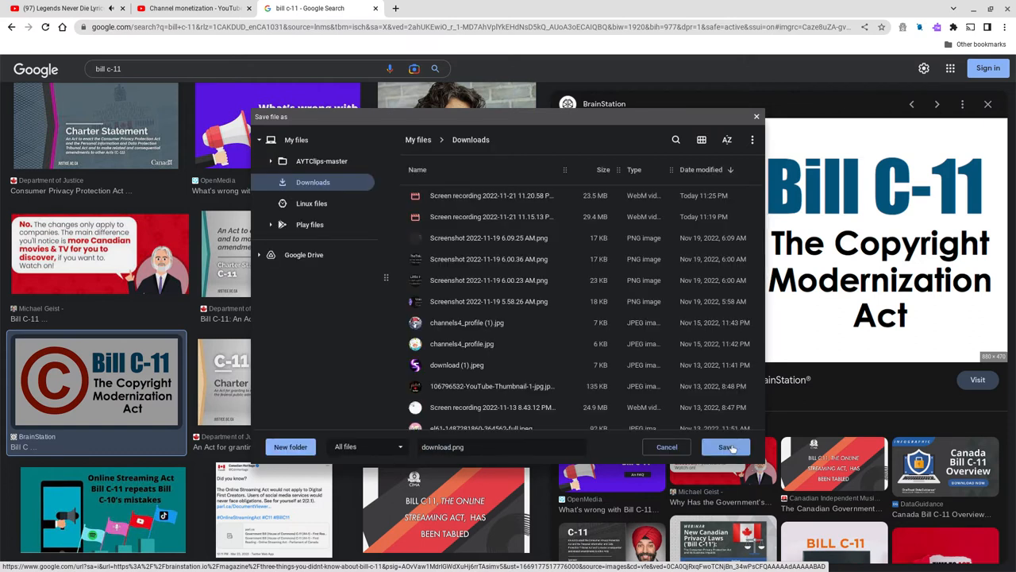
click(724, 446)
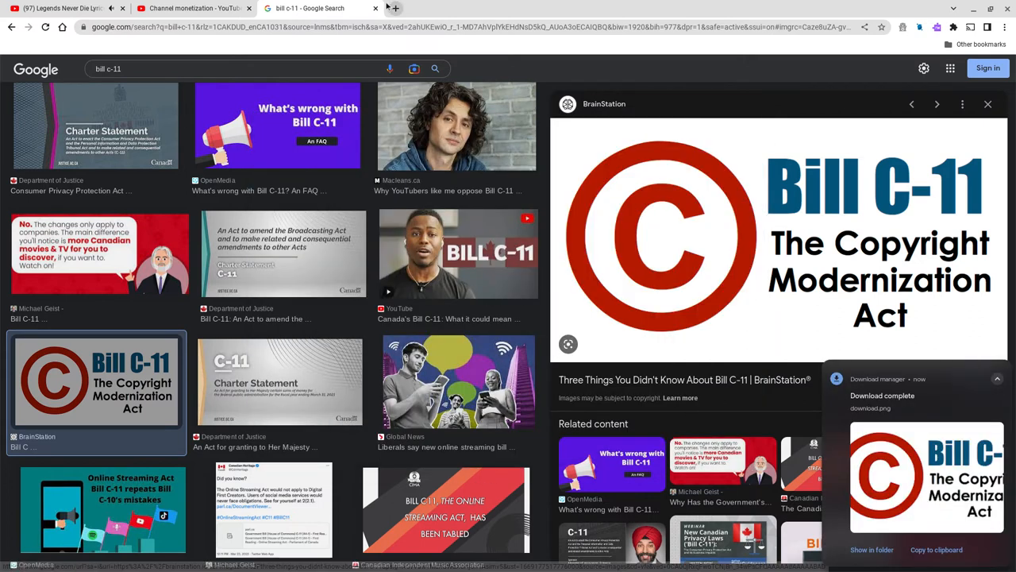
click(191, 8)
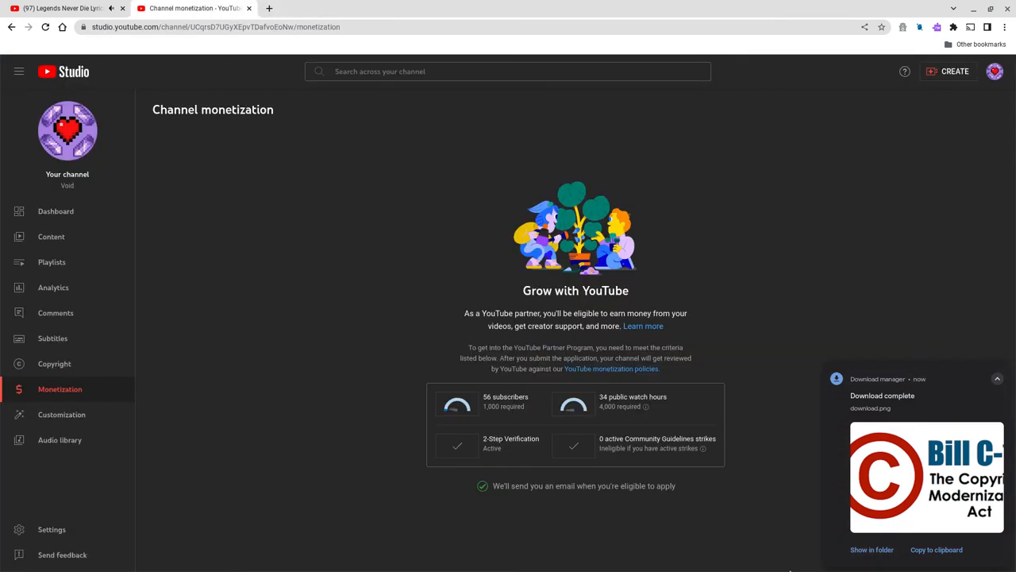